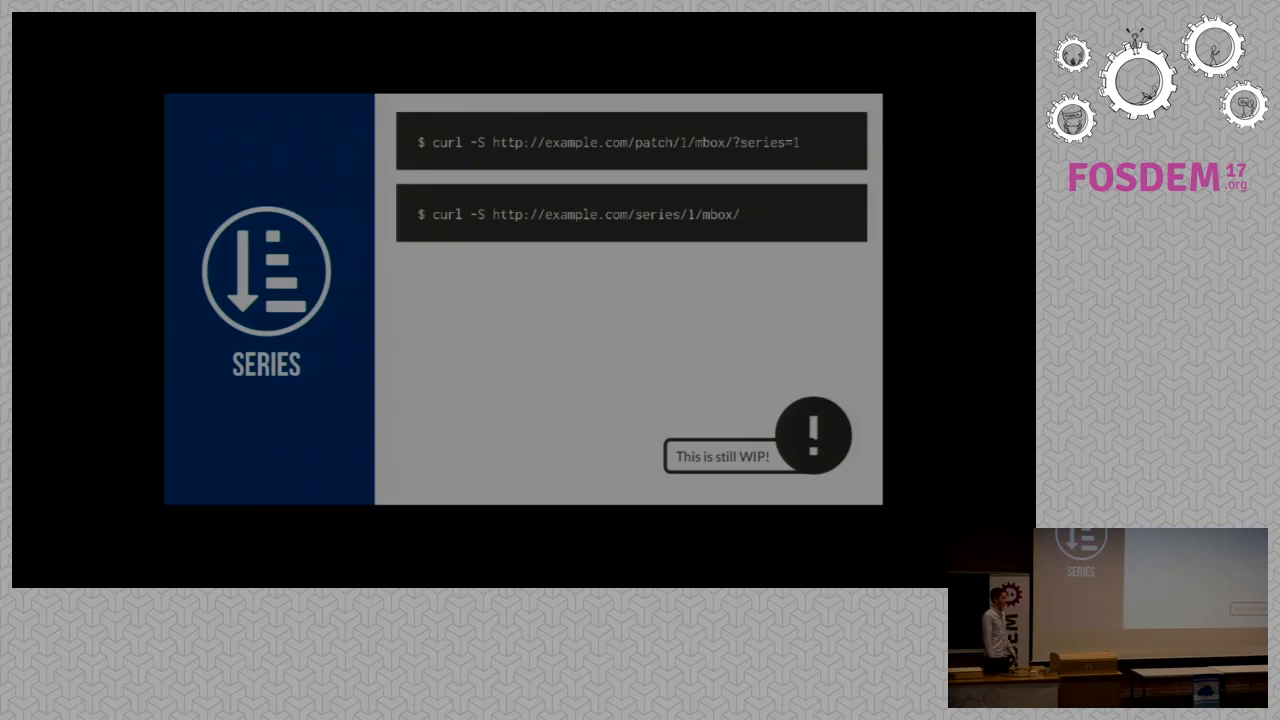
key(Right)
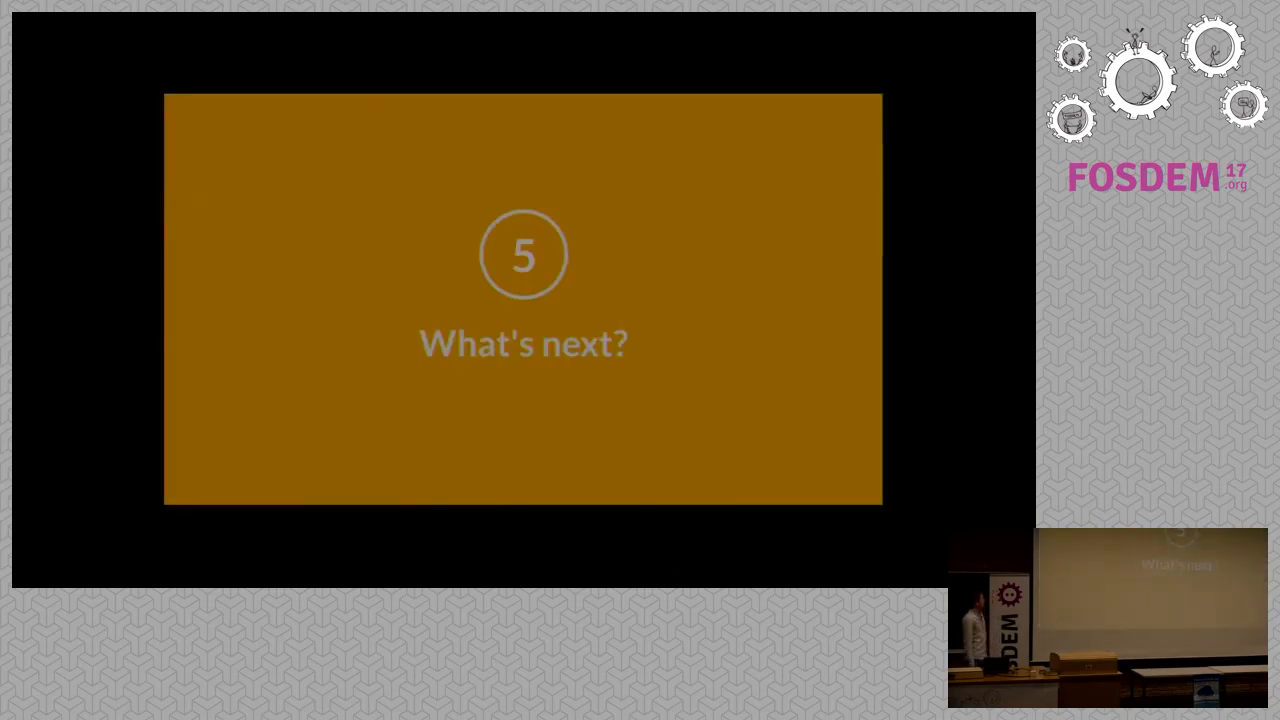
key(Right)
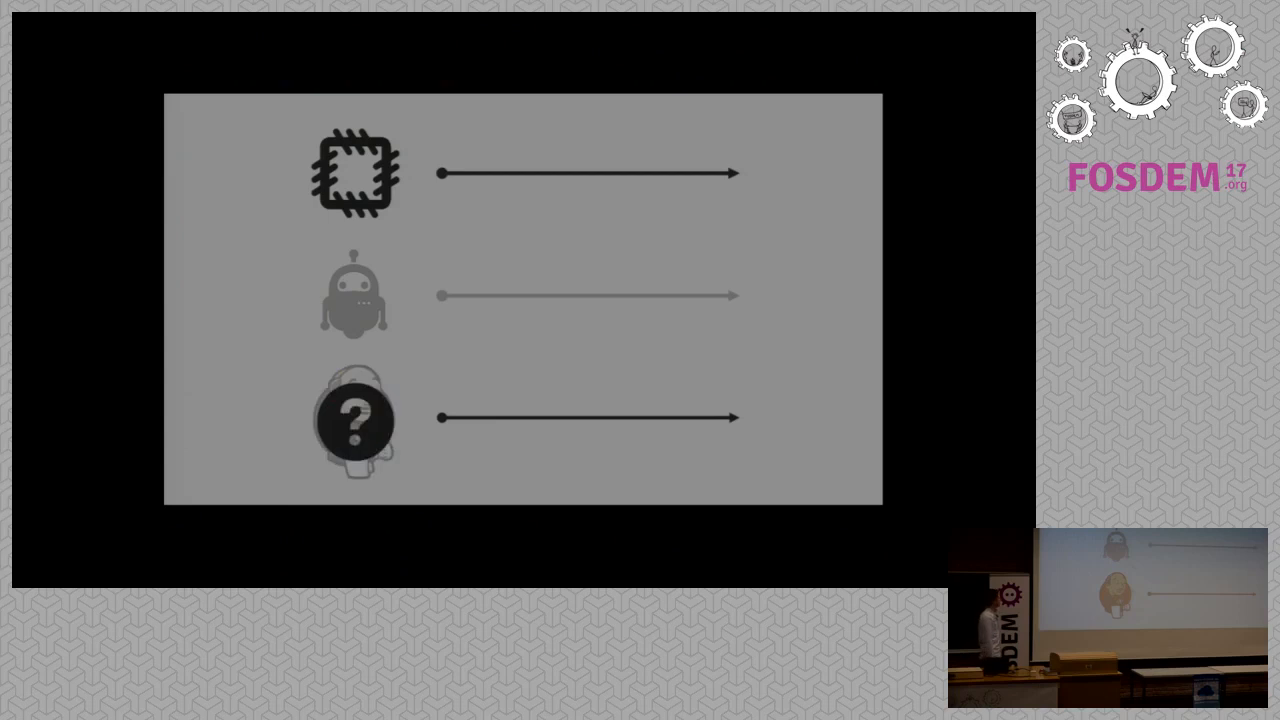